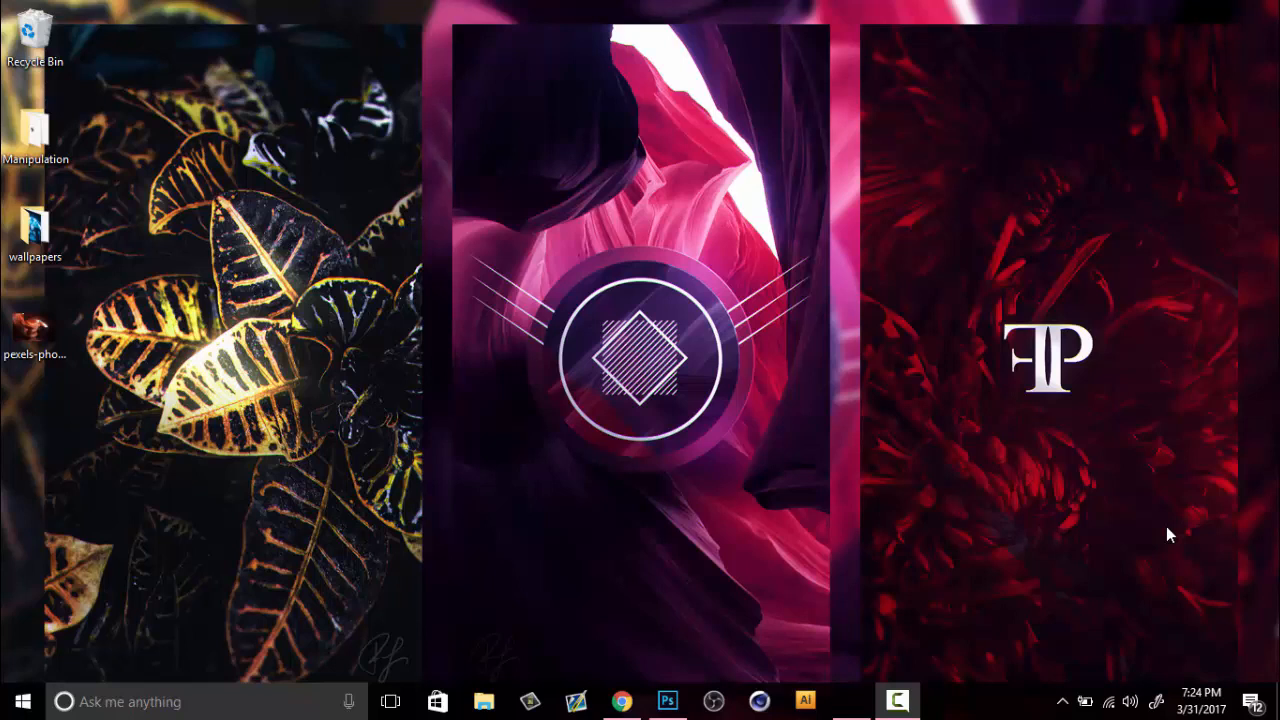
mouse_move(576, 258)
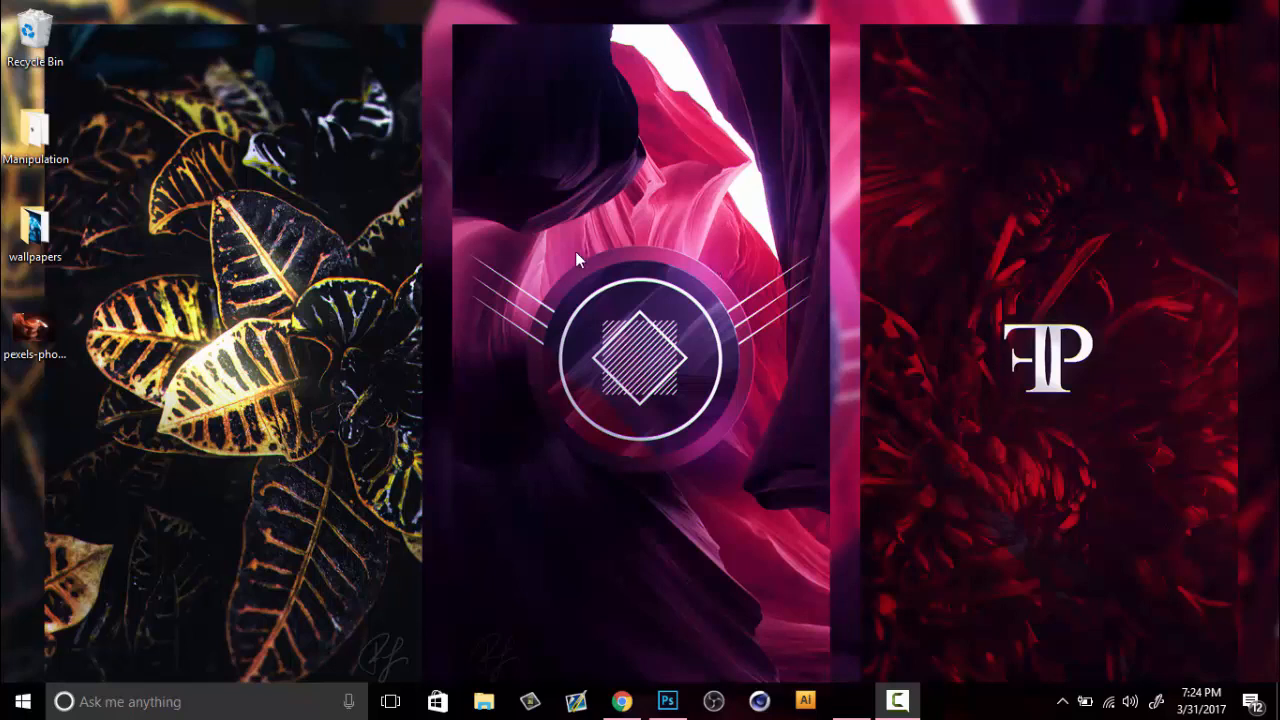
mouse_move(737, 345)
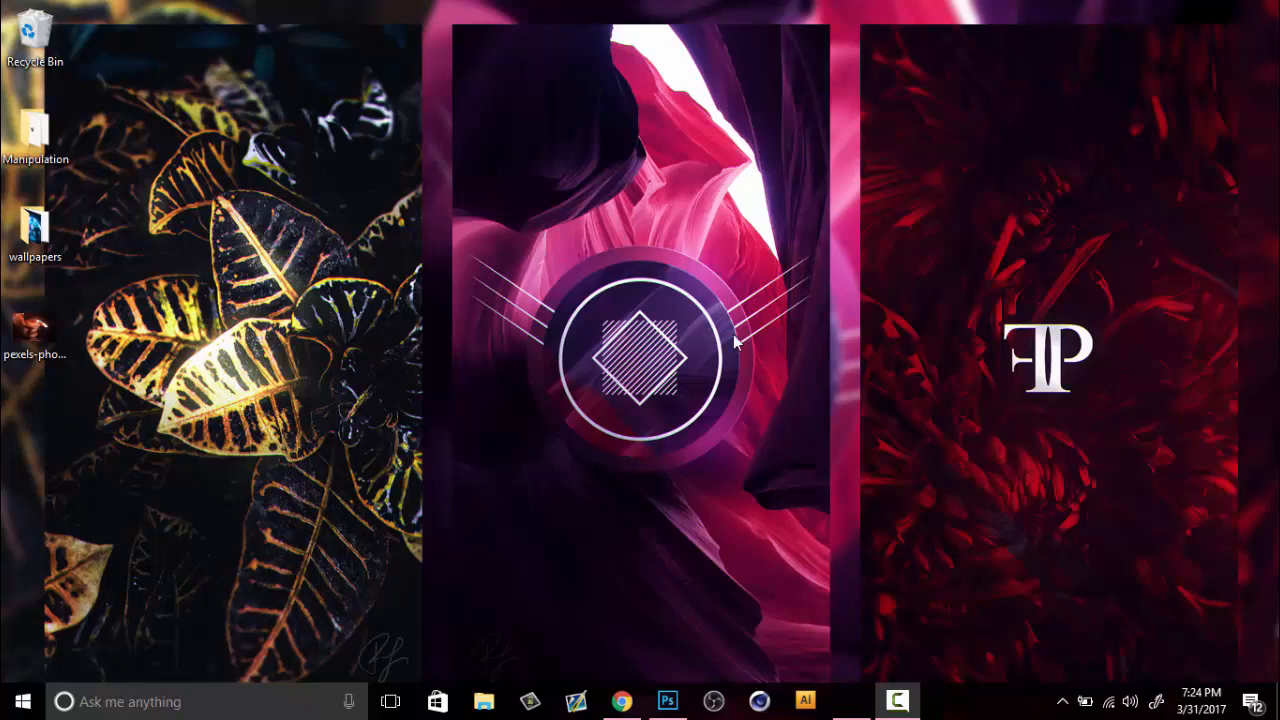
mouse_move(640, 204)
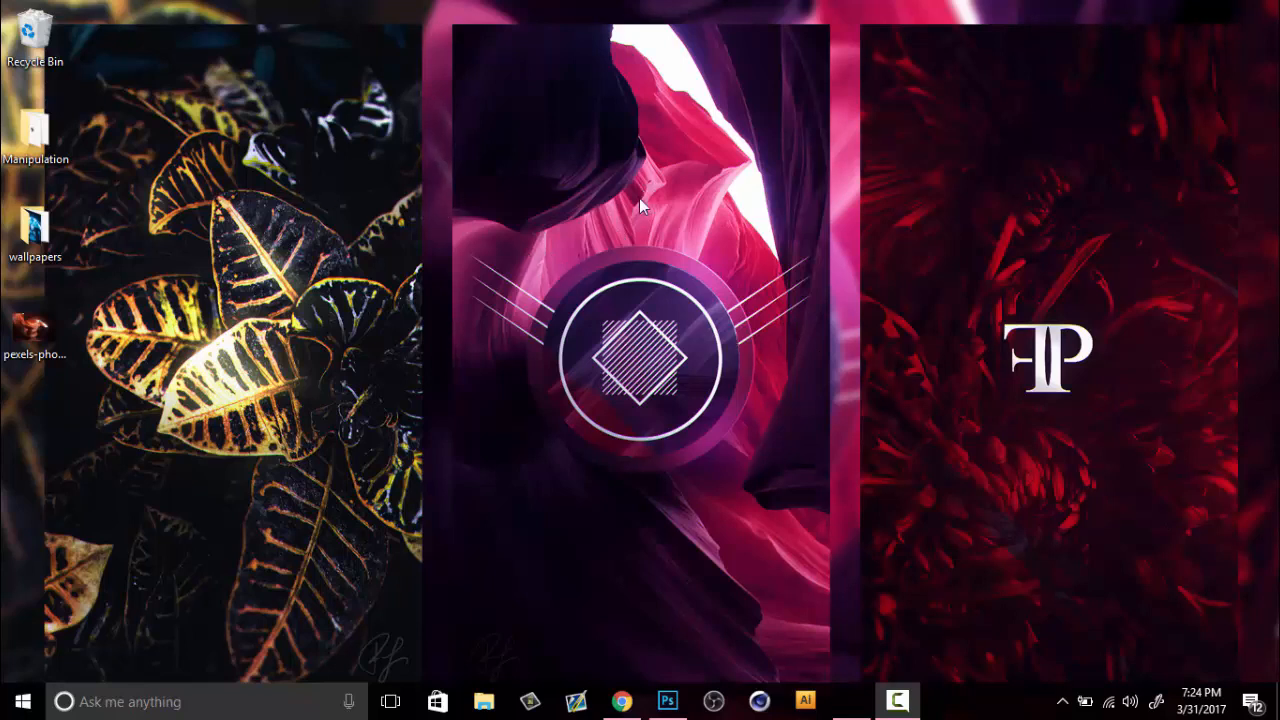
mouse_move(1070, 234)
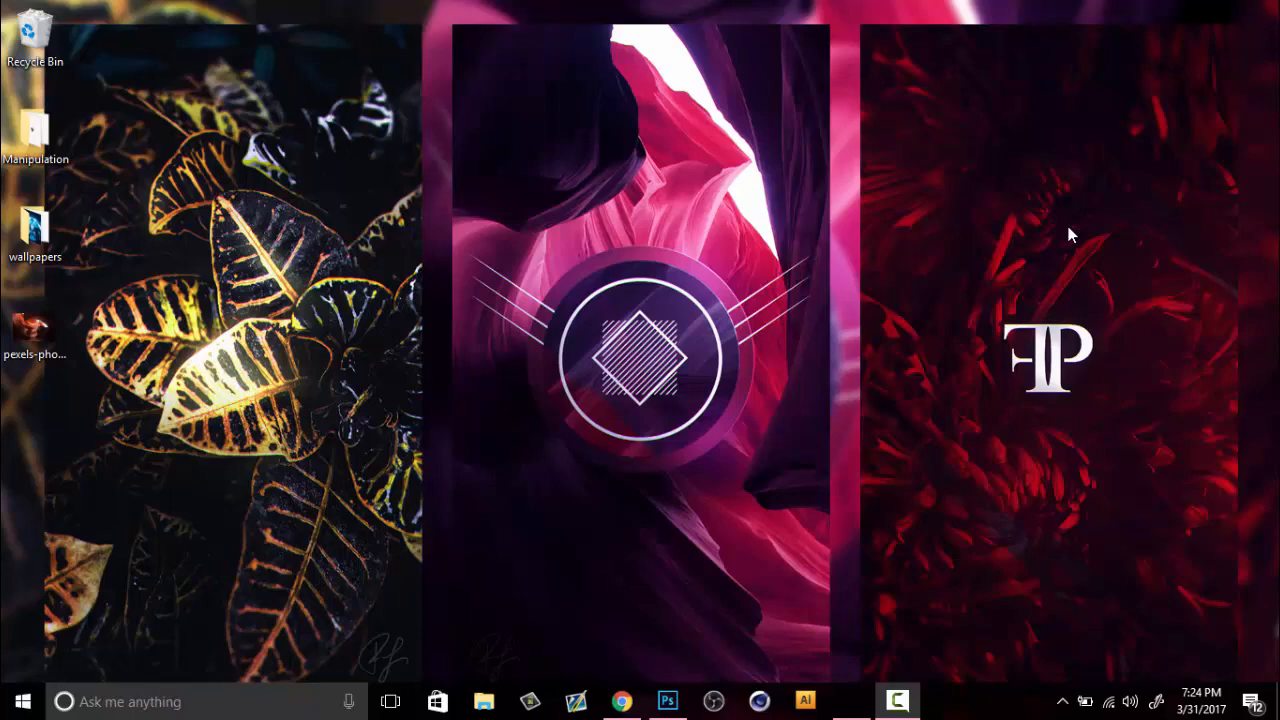
- Bring the Topaz Clean product page forward in Chrome, then go back from it
click(612, 701)
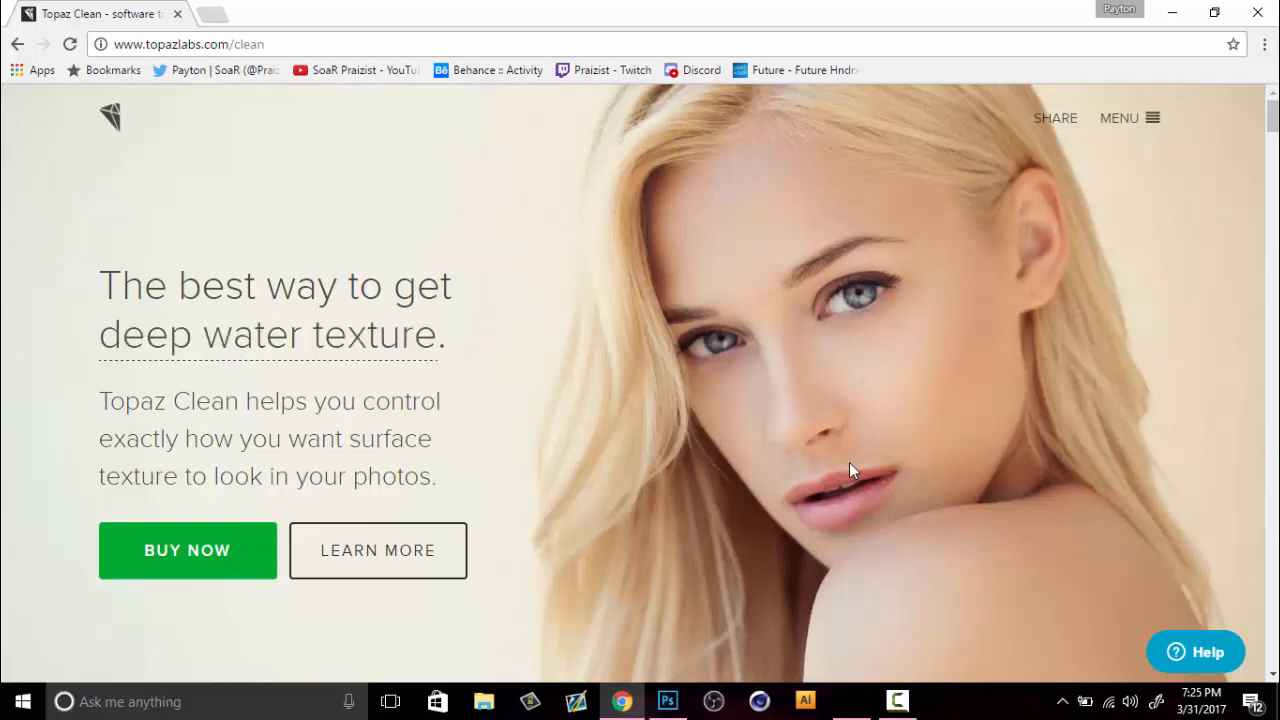
mouse_move(595, 297)
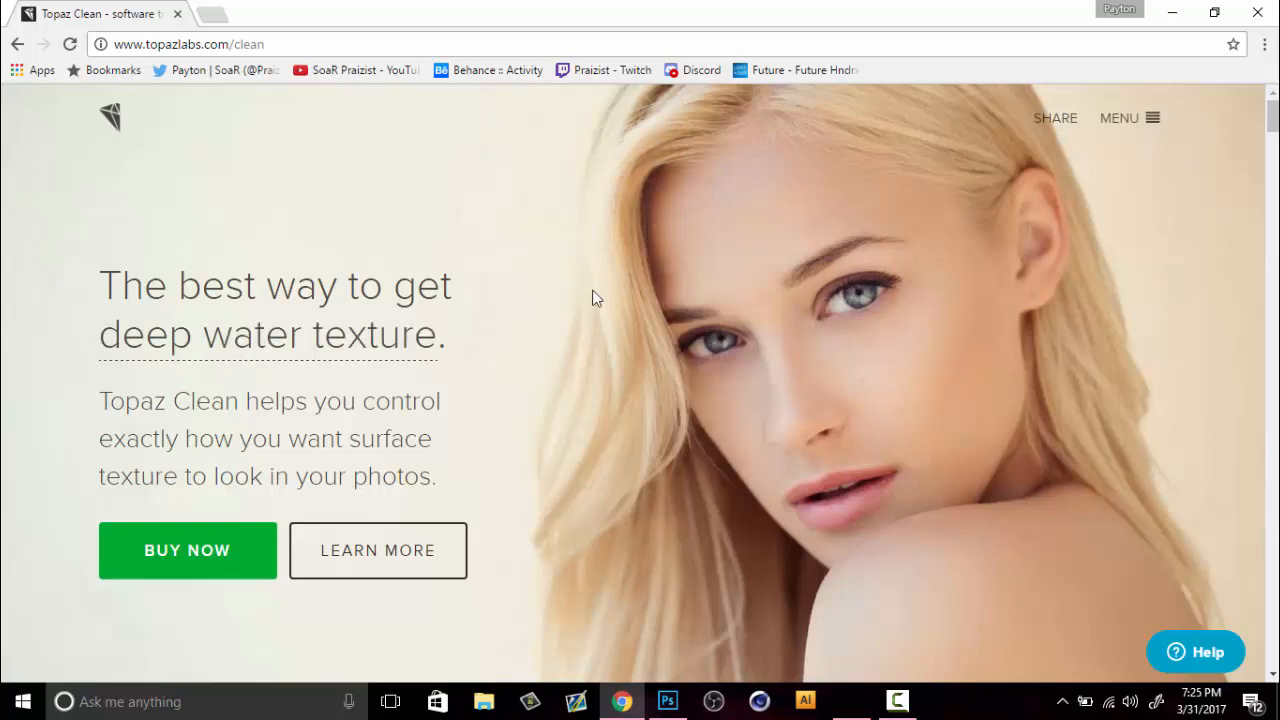
mouse_move(612, 247)
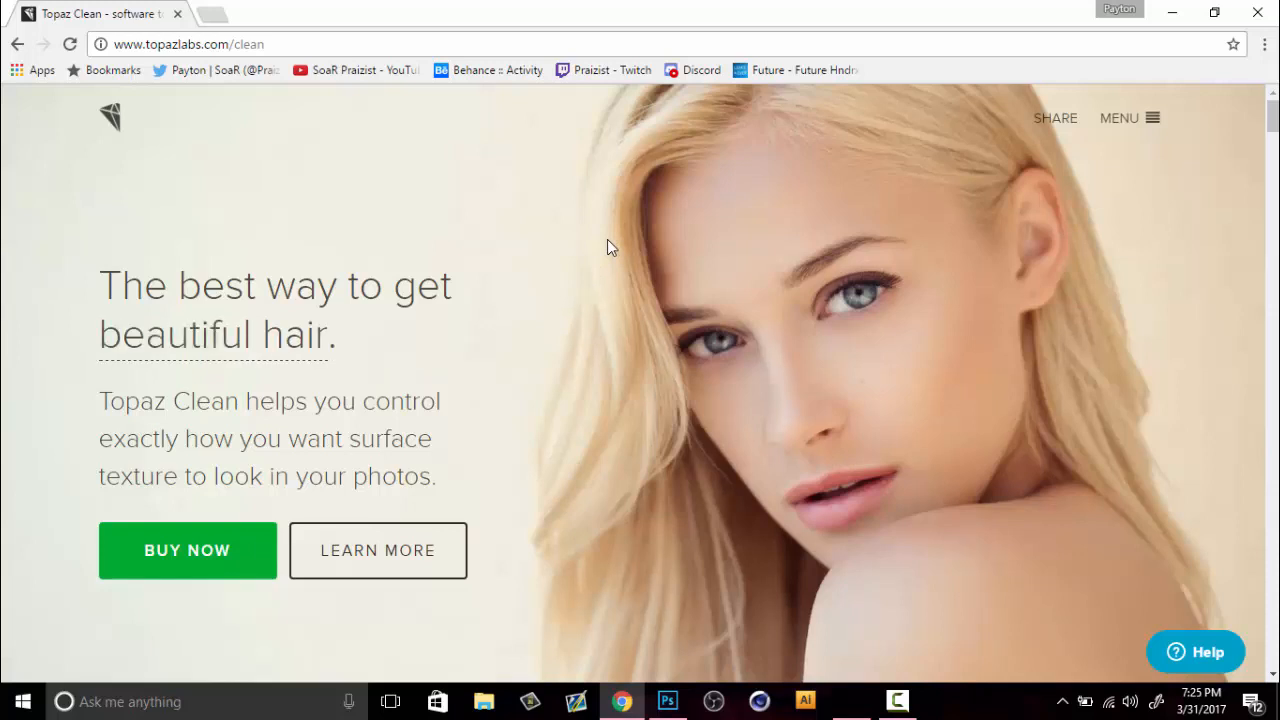
mouse_move(702, 273)
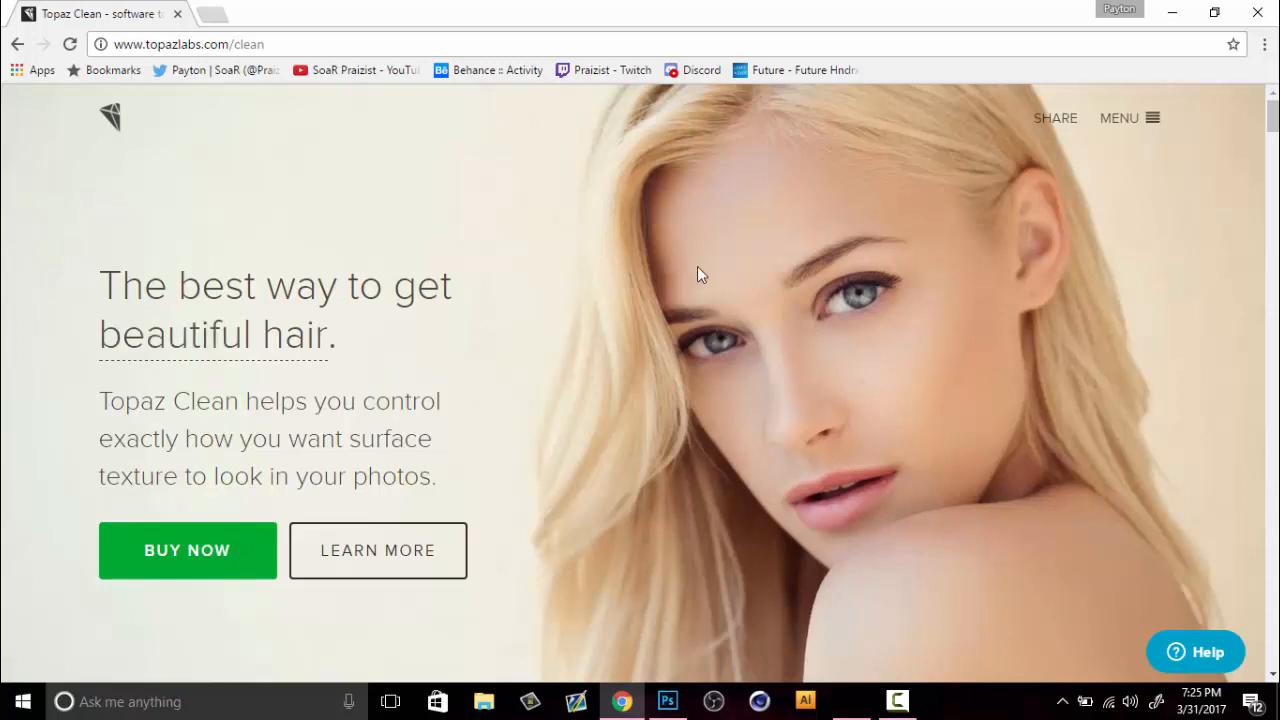
mouse_move(708, 268)
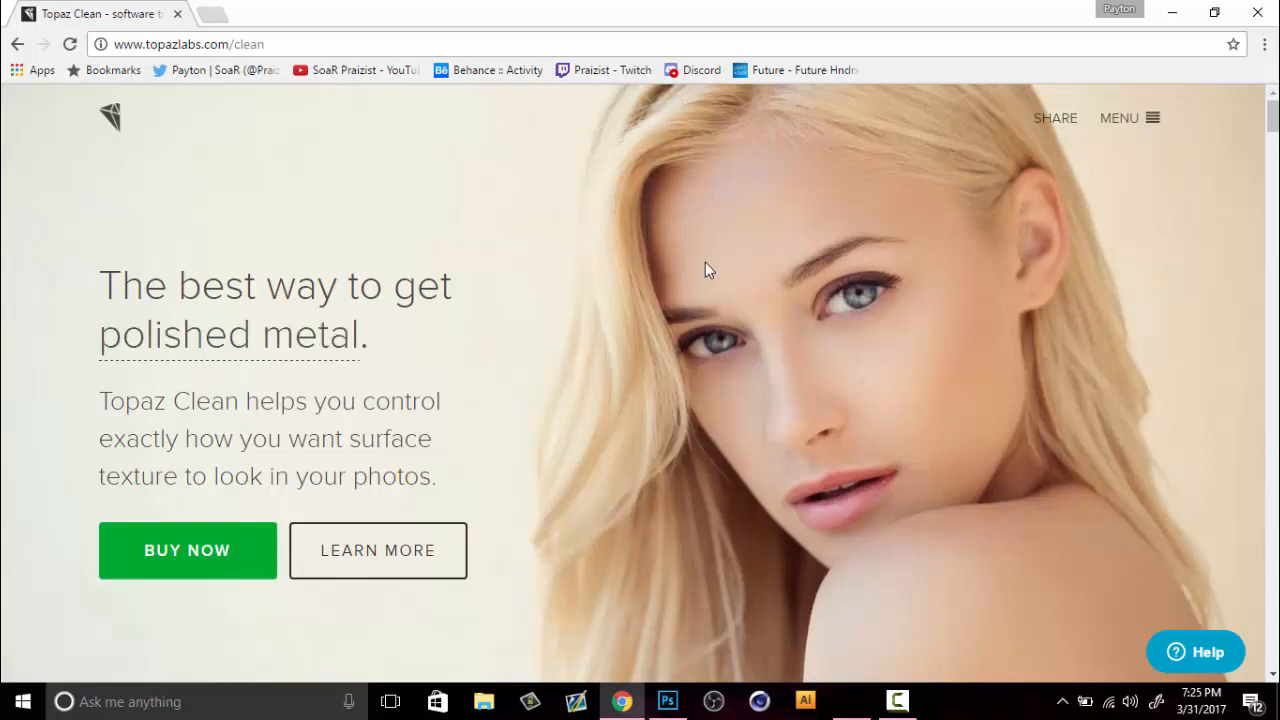
click(23, 45)
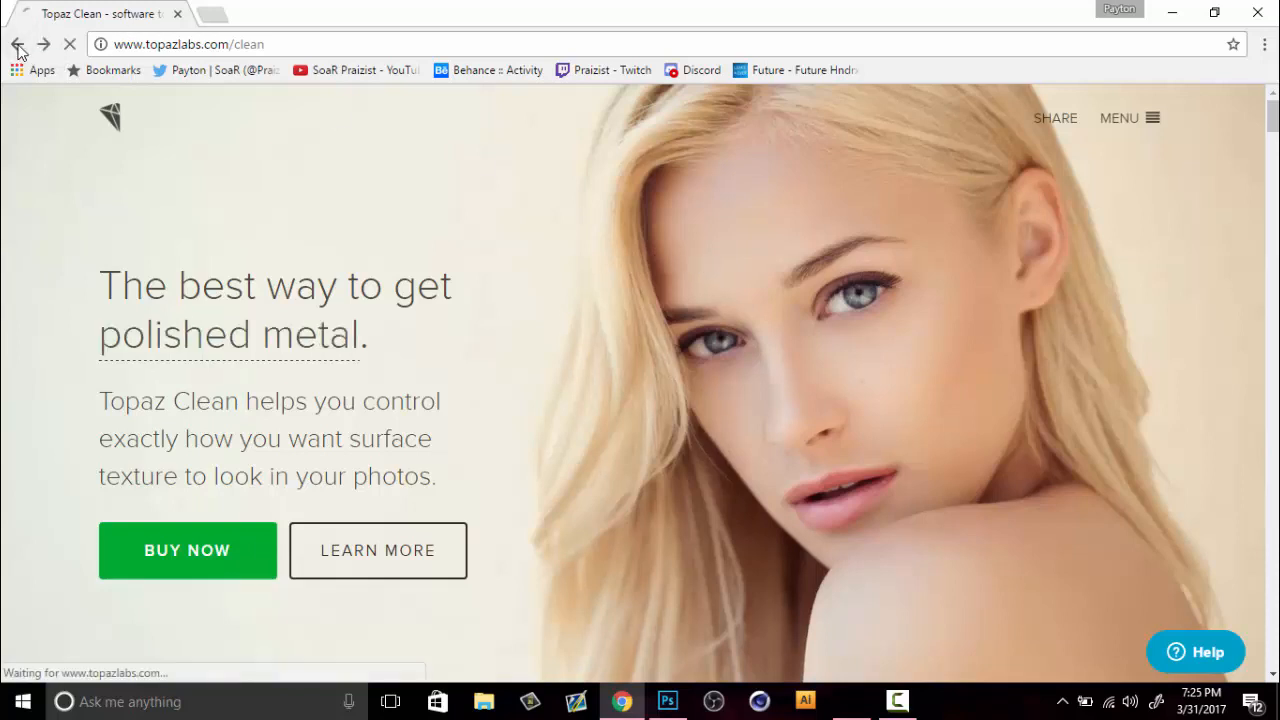
- Return to the 'topaz labs clean 3' Google results and scroll further down the list
click(20, 44)
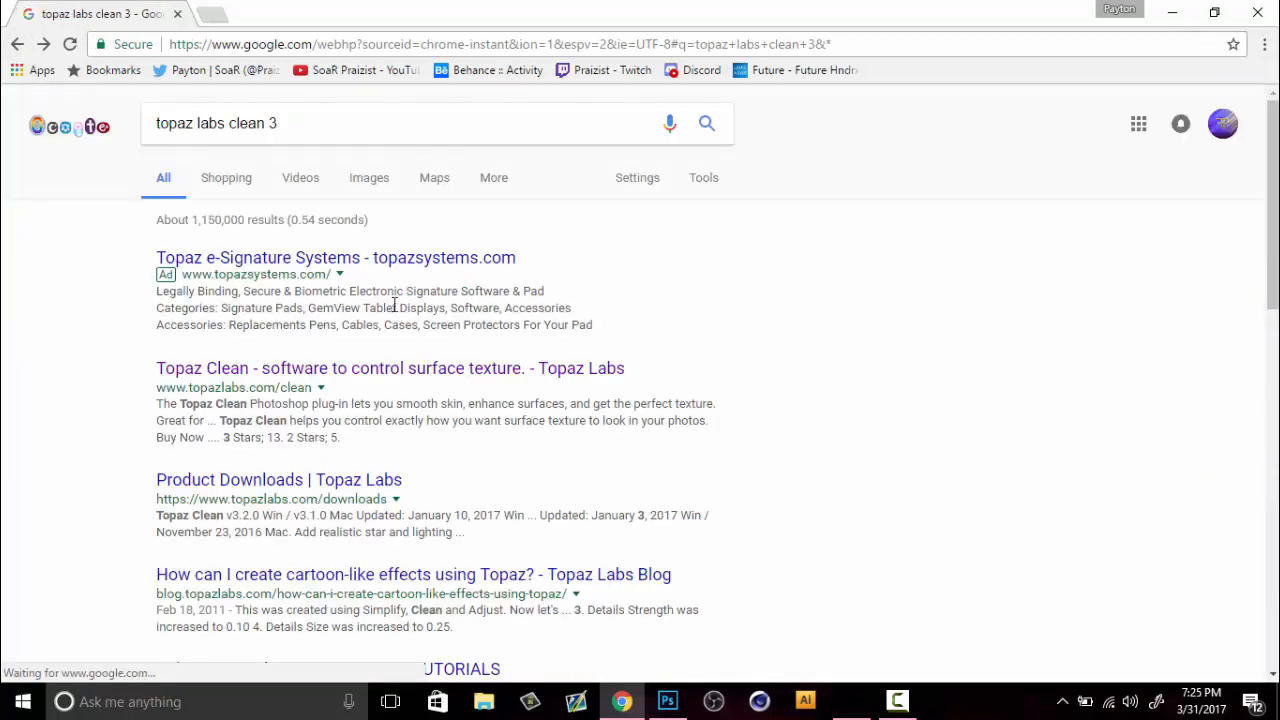
scroll(down, 3)
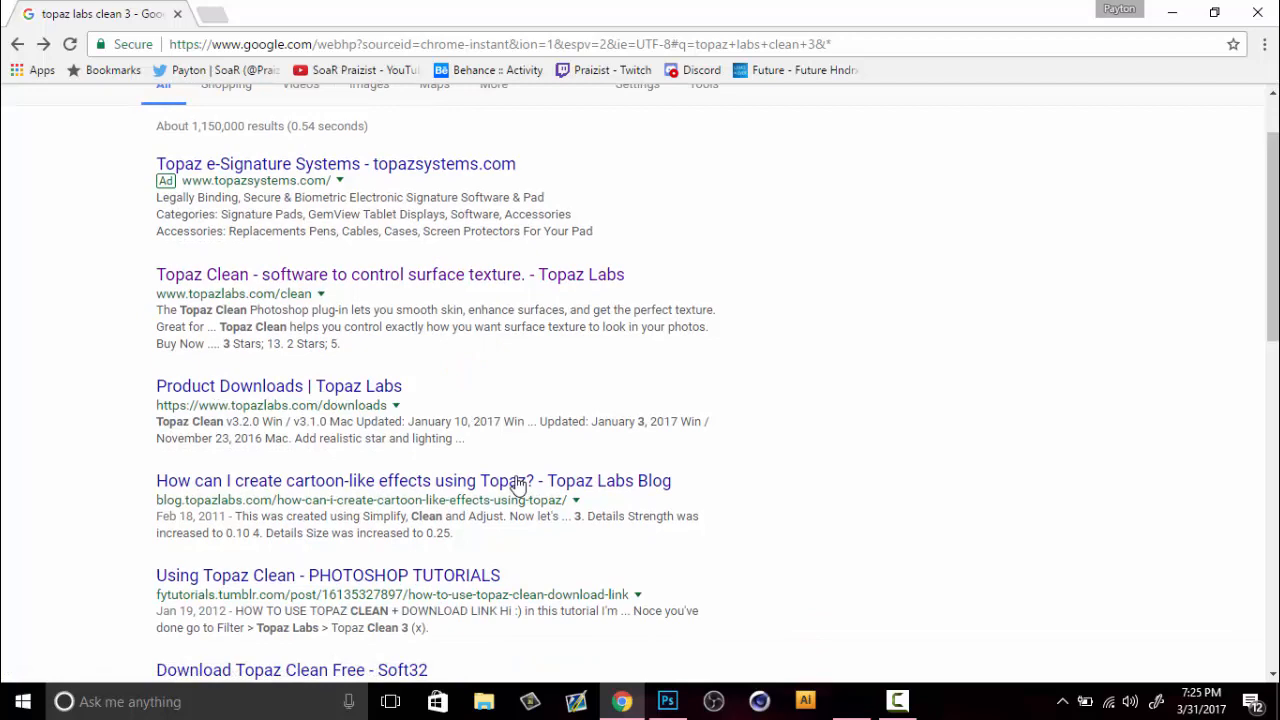
mouse_move(567, 516)
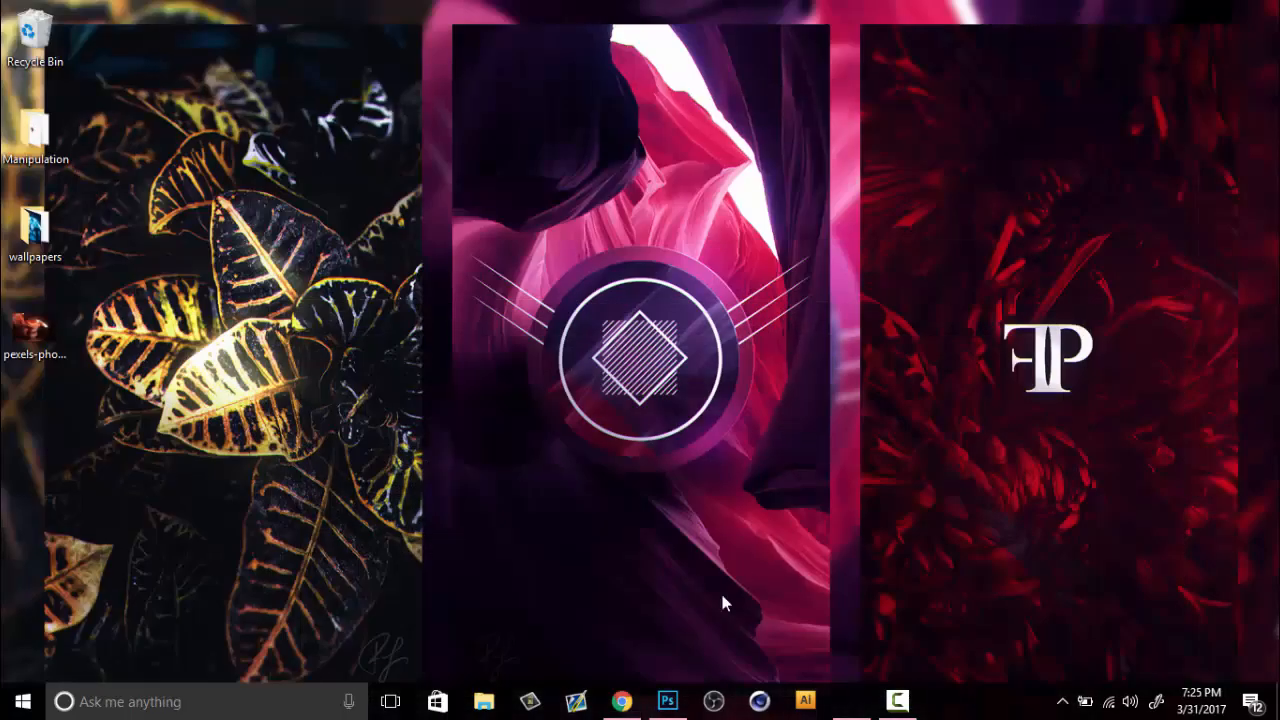
- Switch to the canyon photo in Photoshop and fit the whole image on screen
click(668, 700)
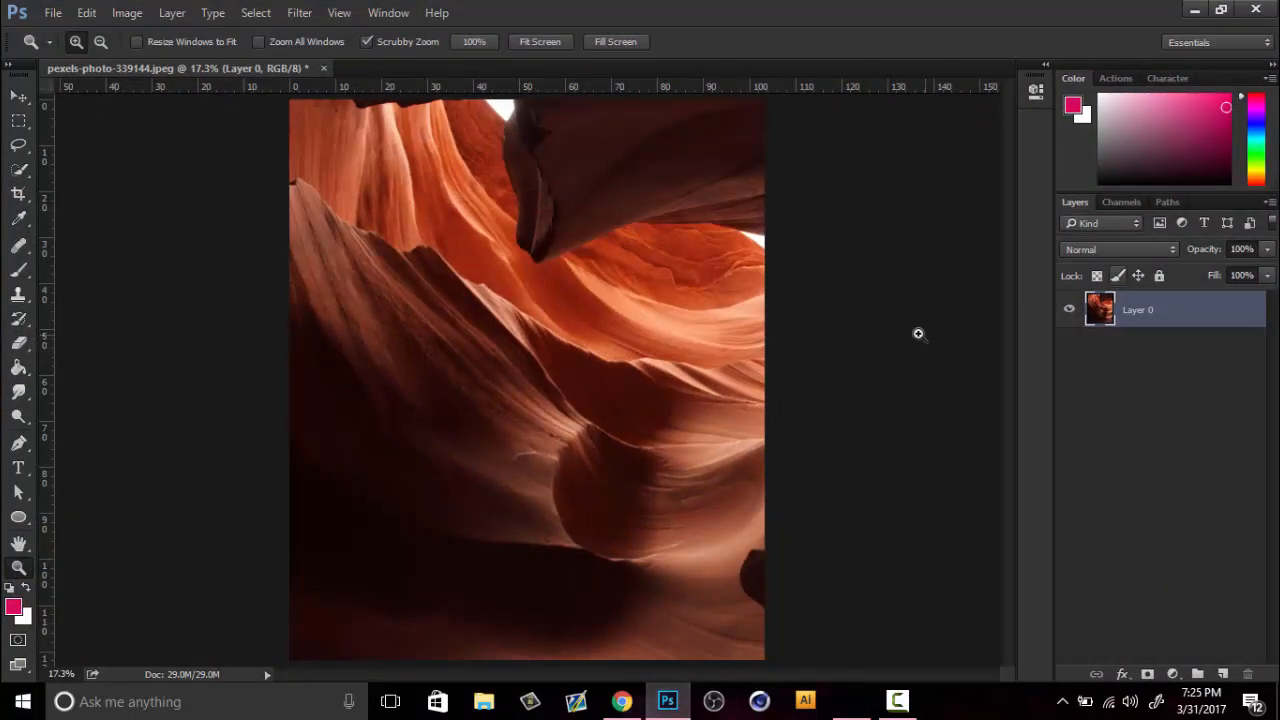
mouse_move(918, 302)
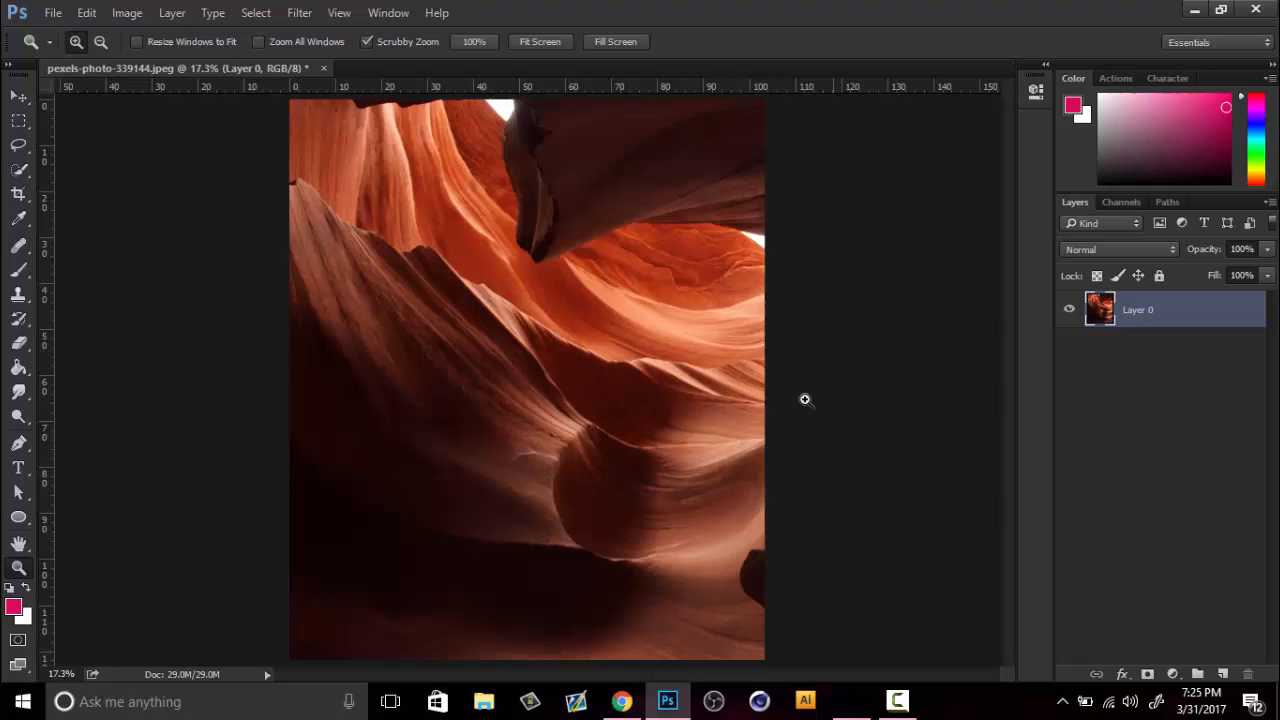
mouse_move(520, 273)
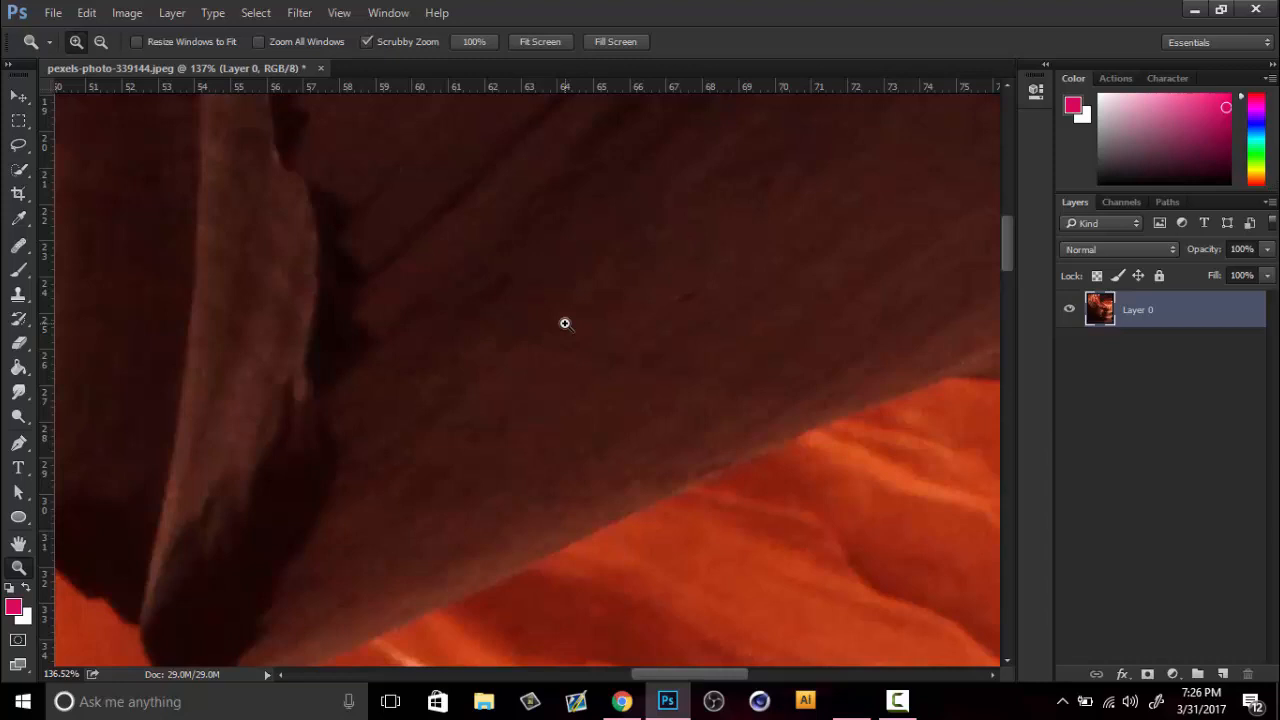
mouse_move(700, 427)
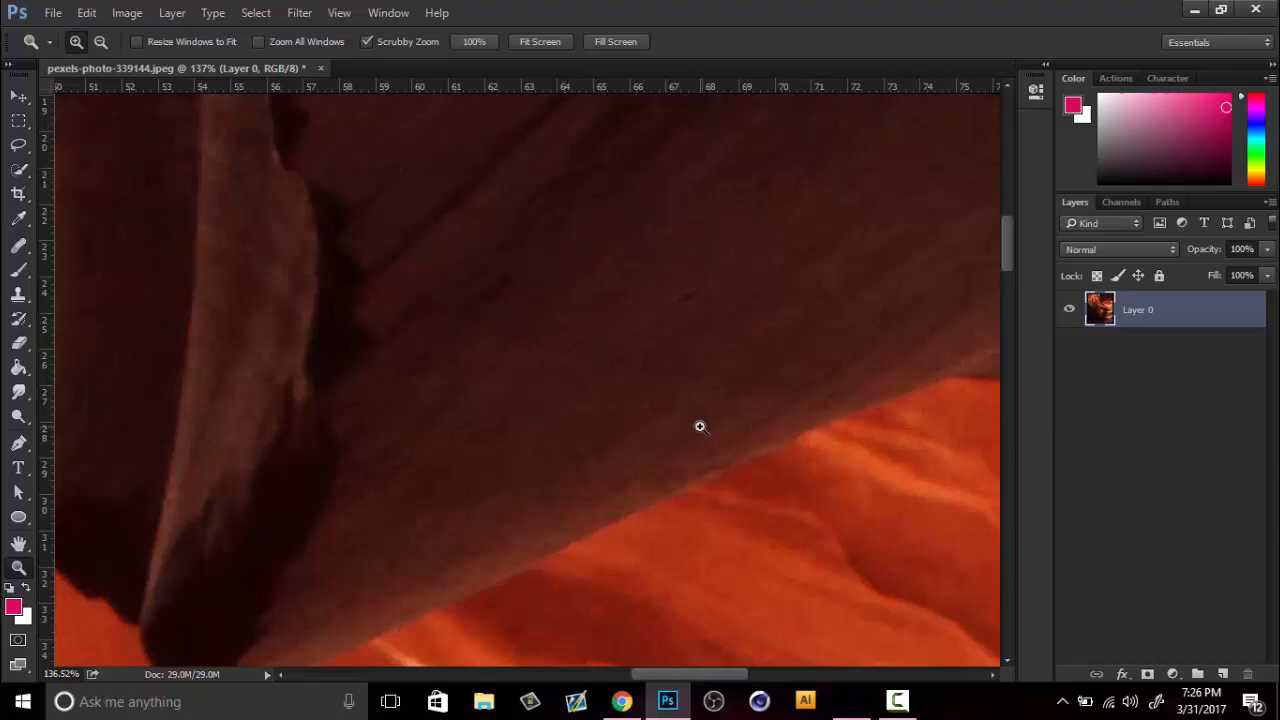
mouse_move(697, 428)
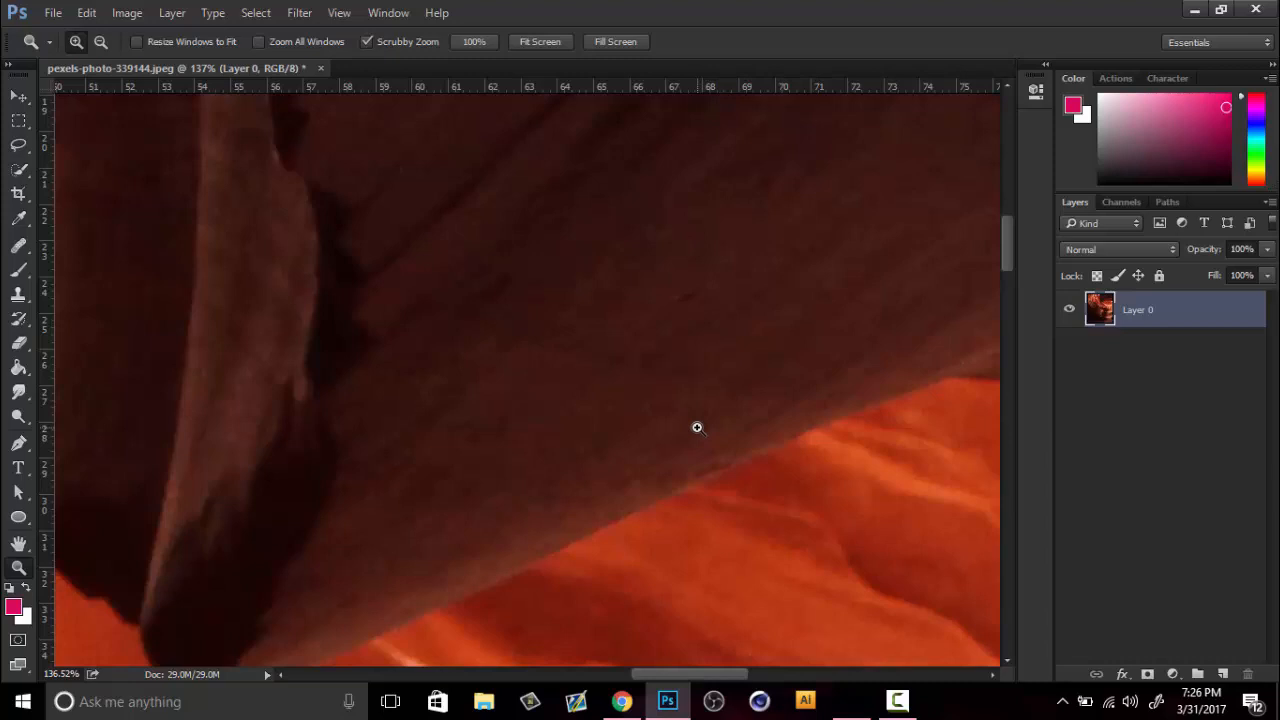
right_click(698, 428)
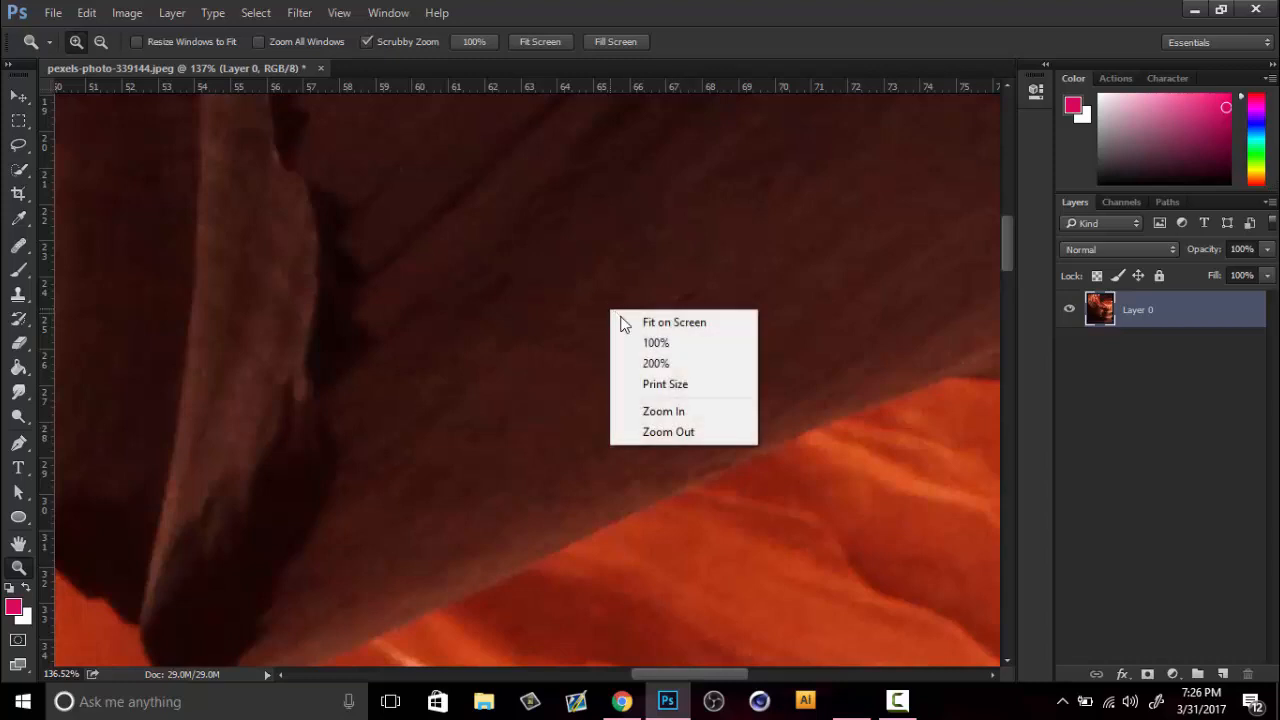
click(673, 322)
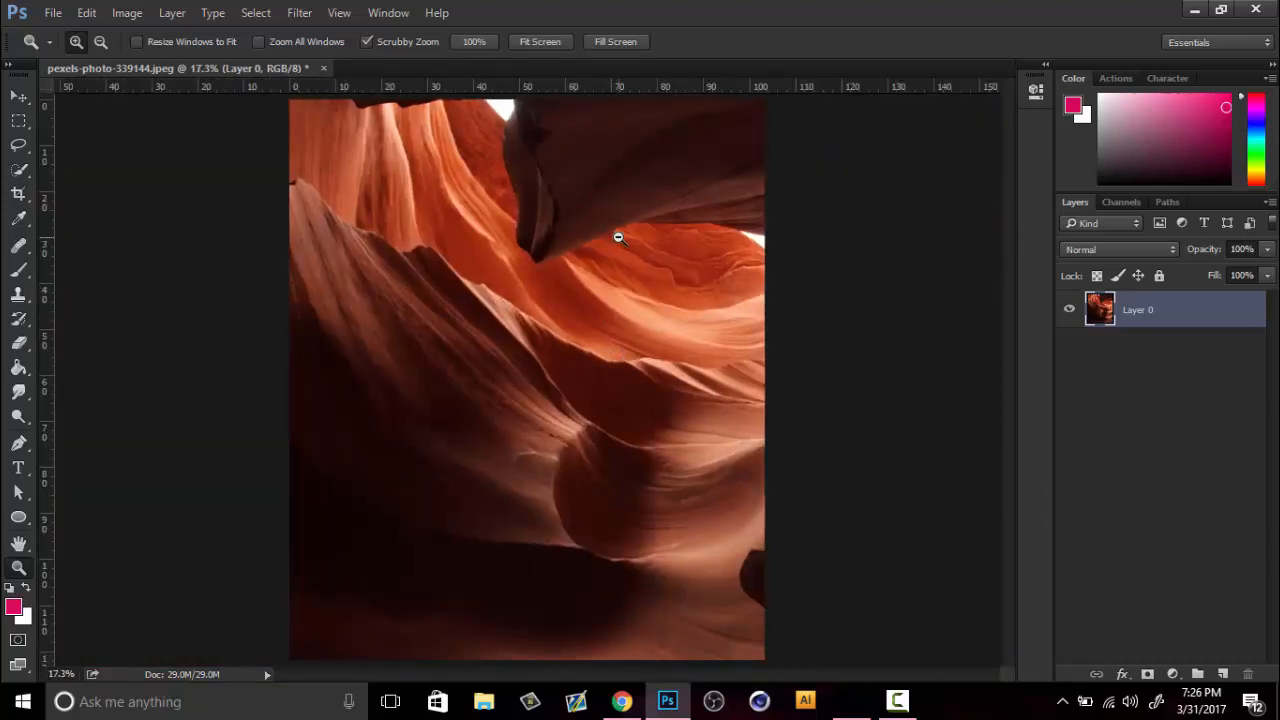
- Duplicate Layer 0 and launch Topaz Clean 3 from the Filter menu on the copy
key(ctrl+j)
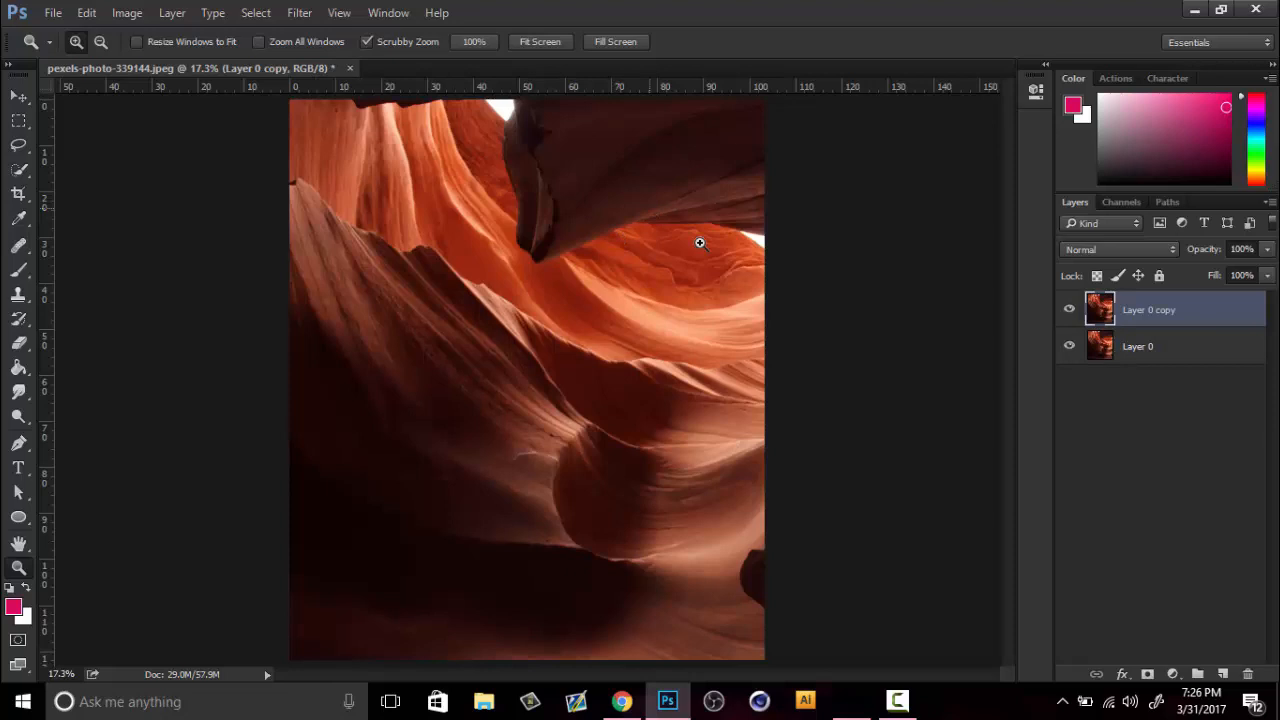
click(300, 12)
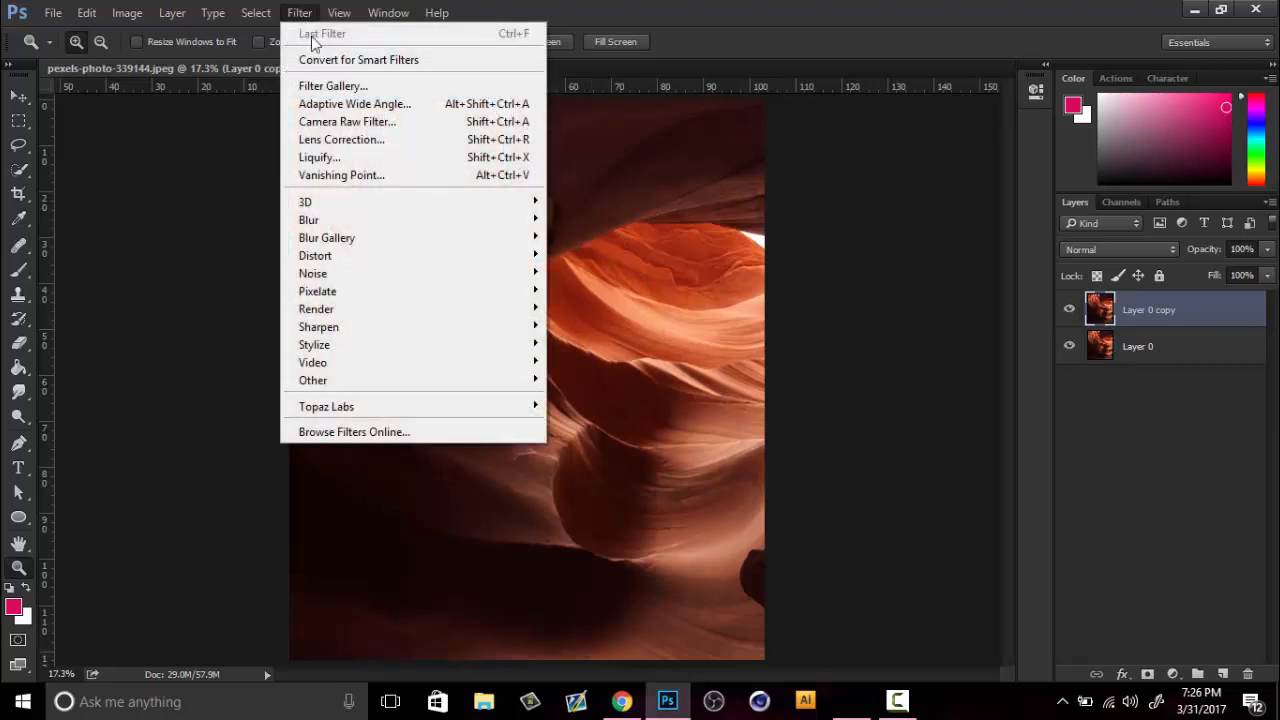
mouse_move(326, 406)
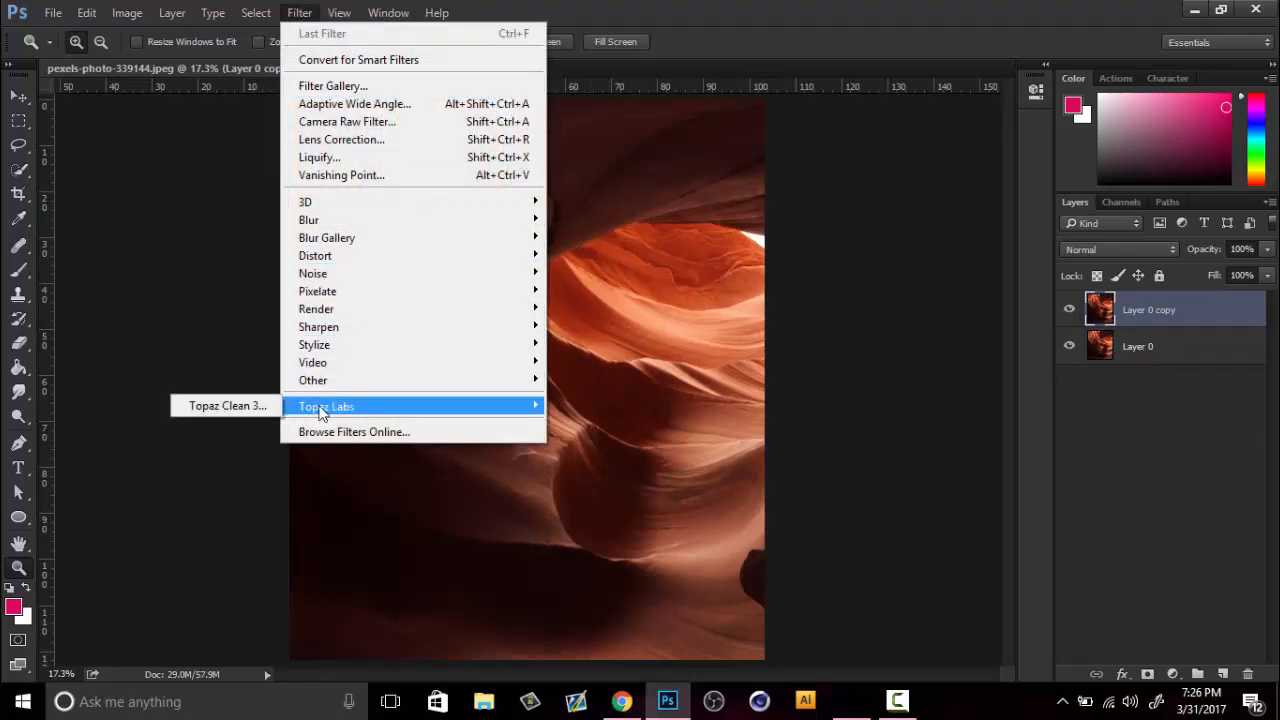
click(226, 405)
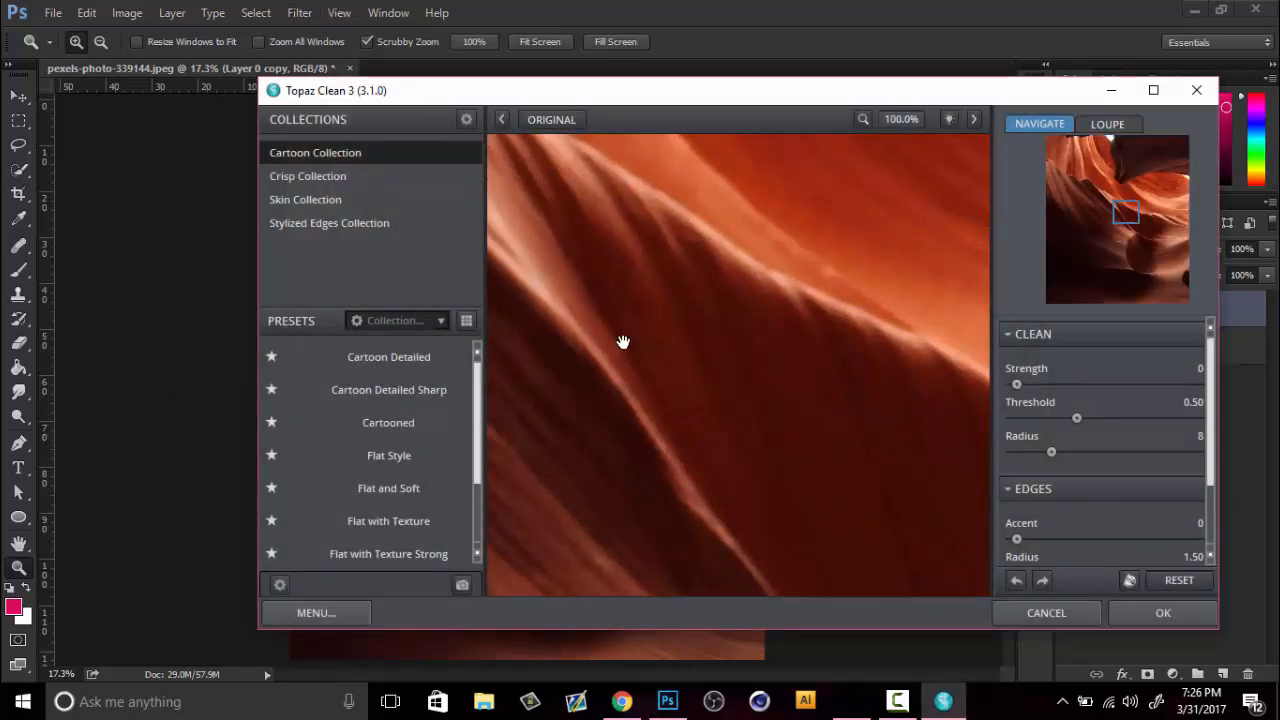
- Apply the Cartoon Detailed preset with Clean Strength 2 to the copy layer
click(388, 357)
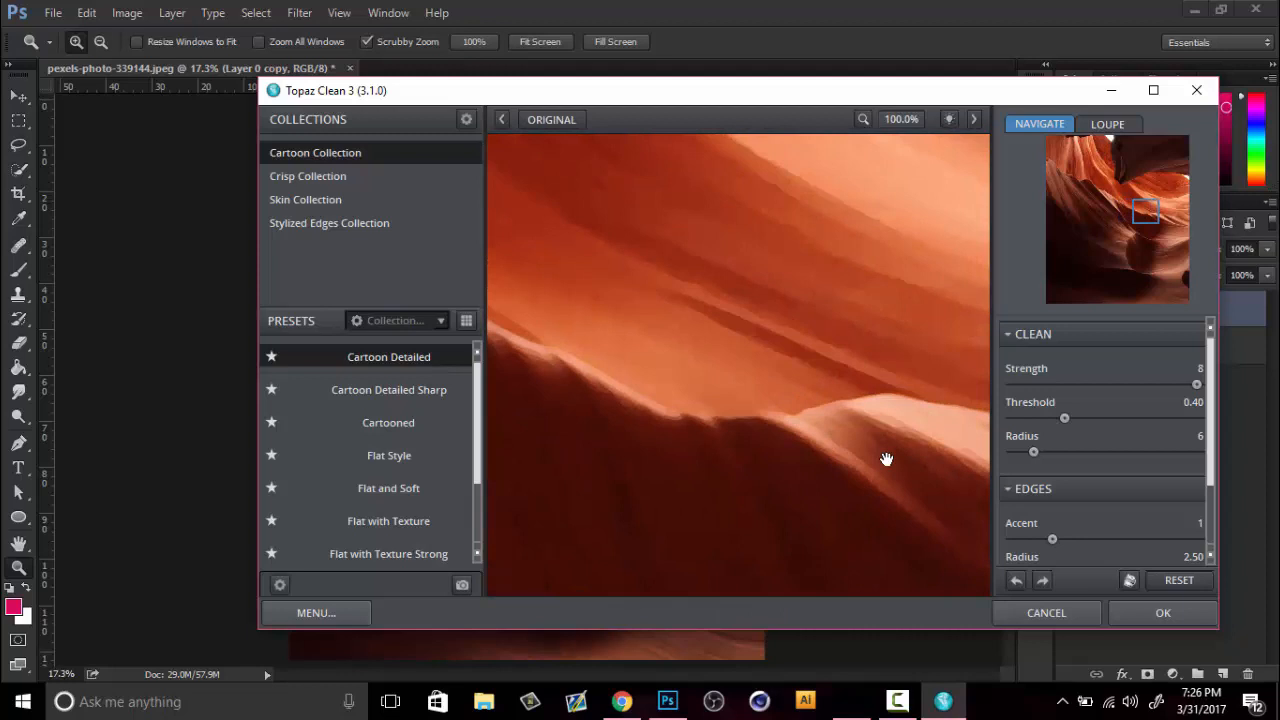
drag(1197, 384, 1107, 384)
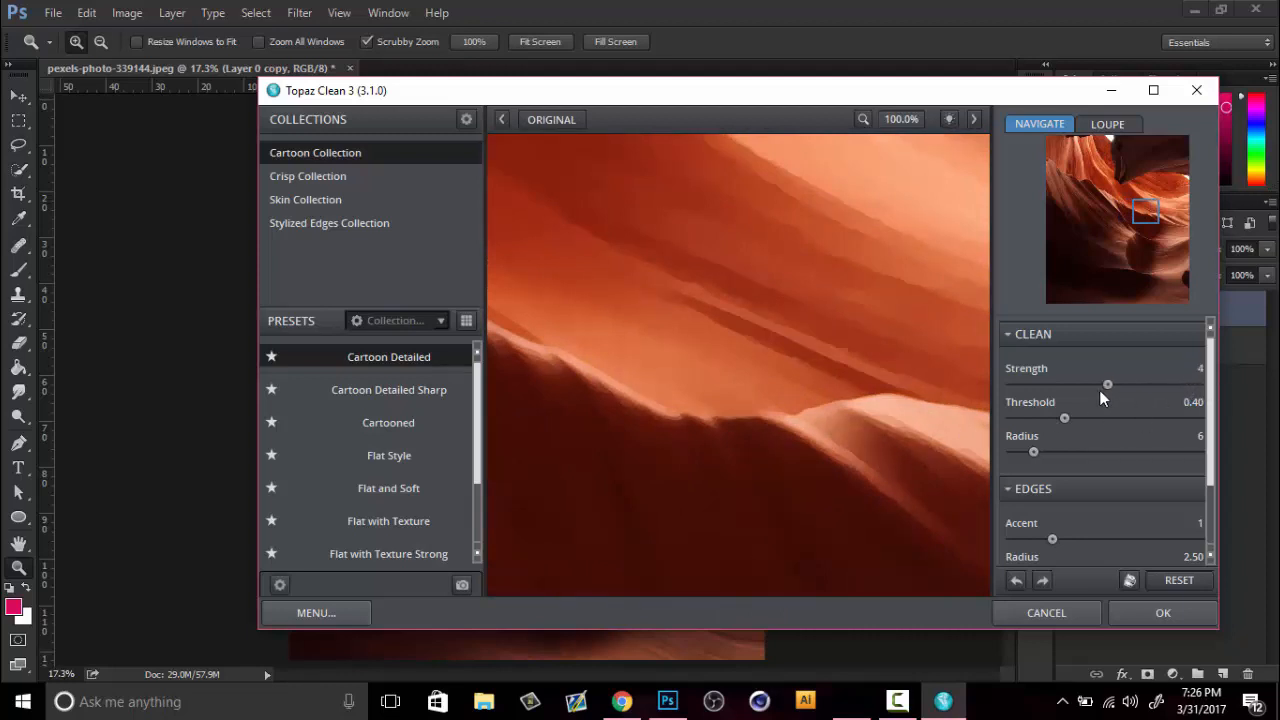
drag(1107, 384, 1058, 384)
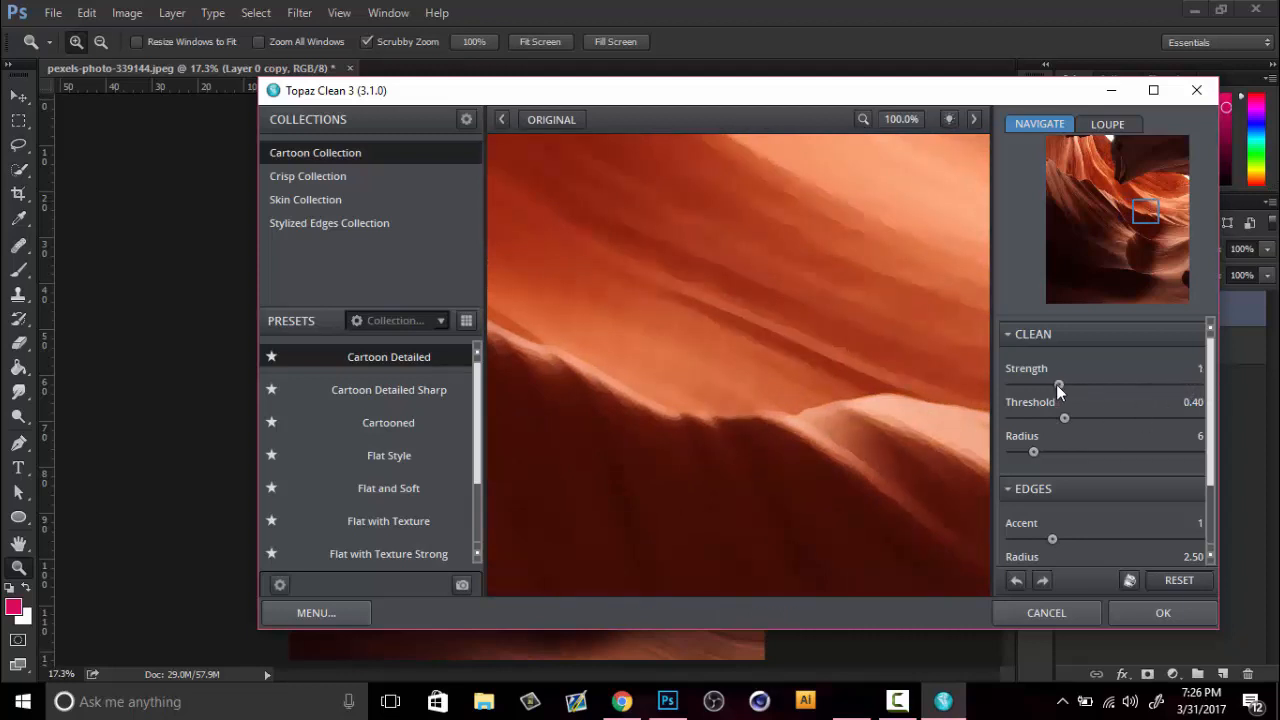
drag(1059, 384, 1069, 384)
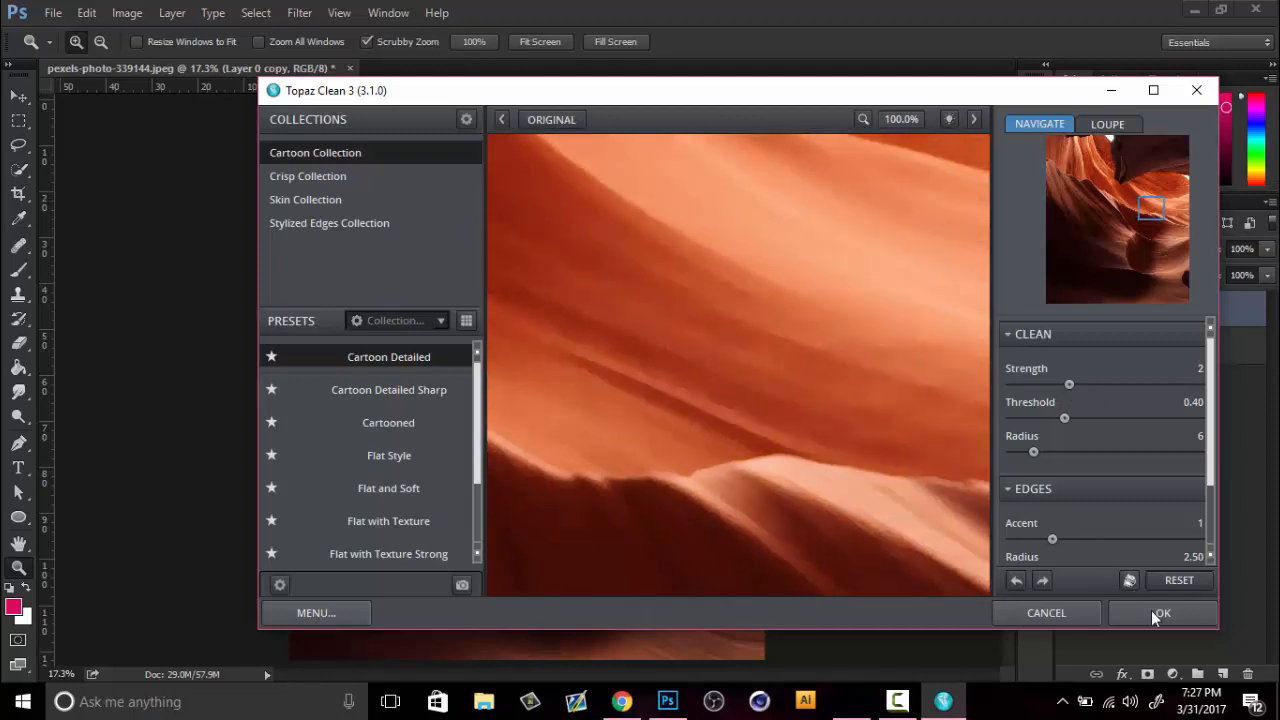
click(1161, 613)
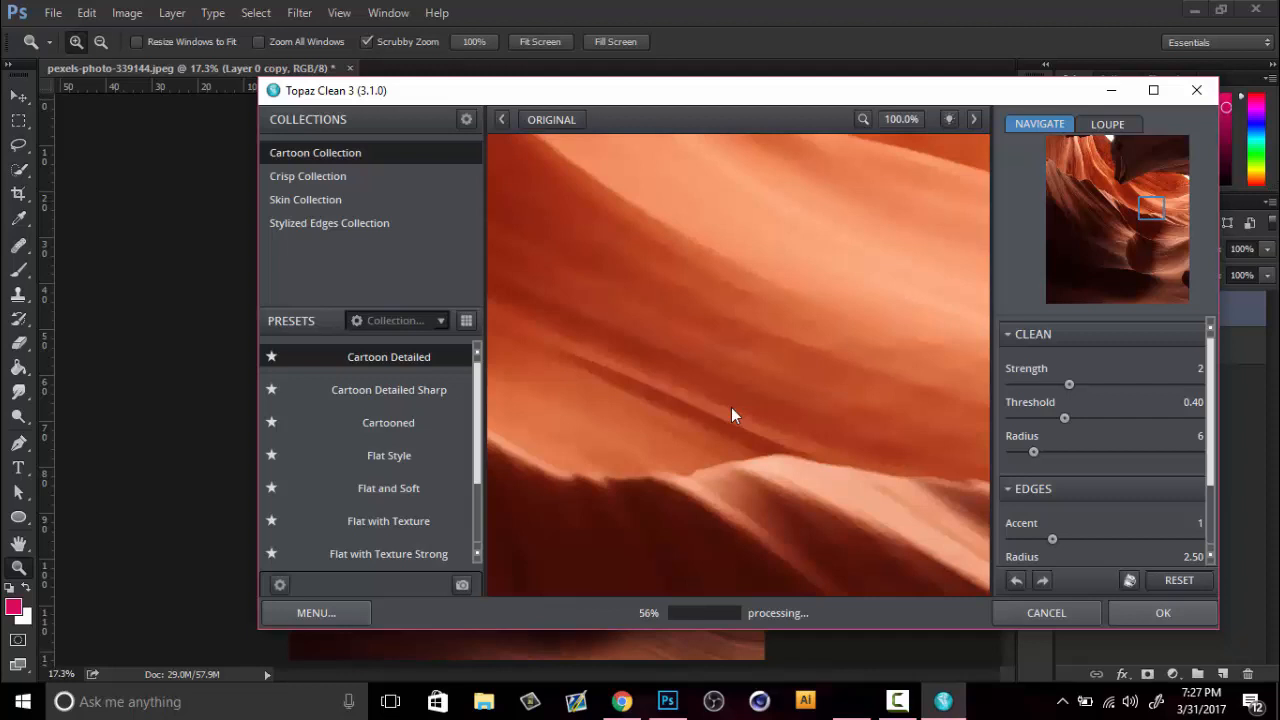
mouse_move(755, 385)
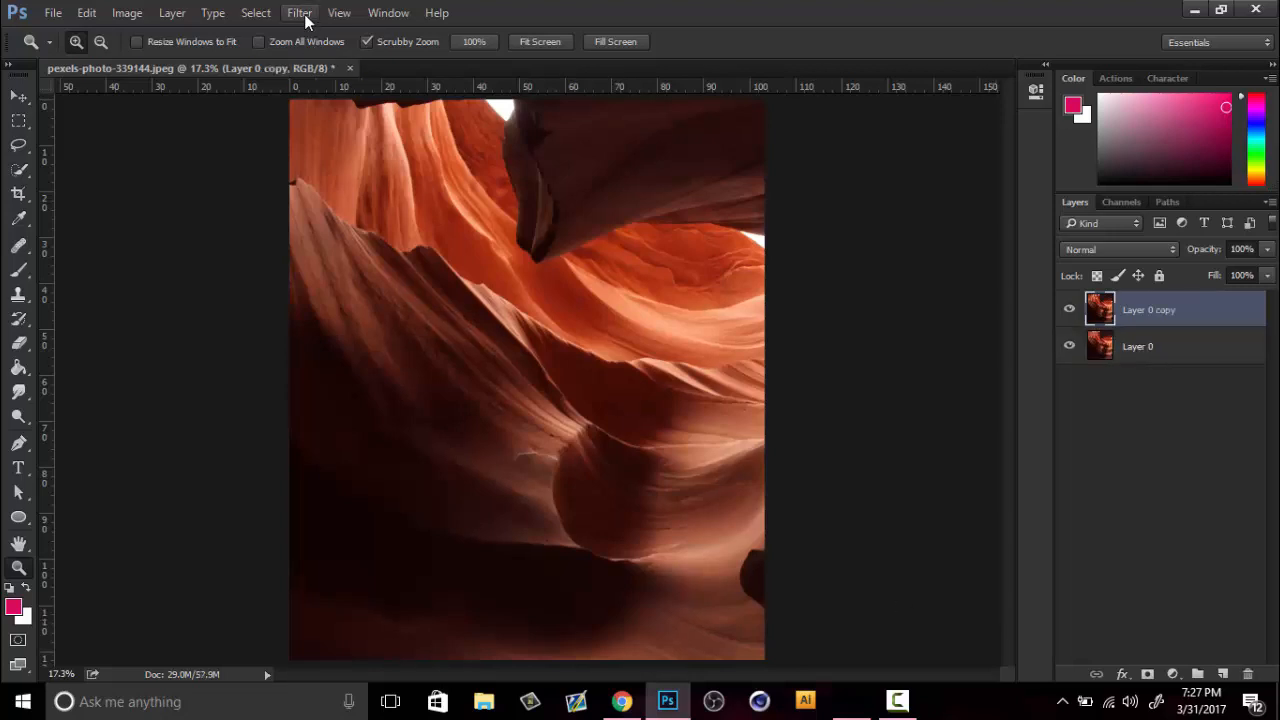
- Magnify the smoothed canyon and hide Layer 0 copy to compare with the original
click(302, 13)
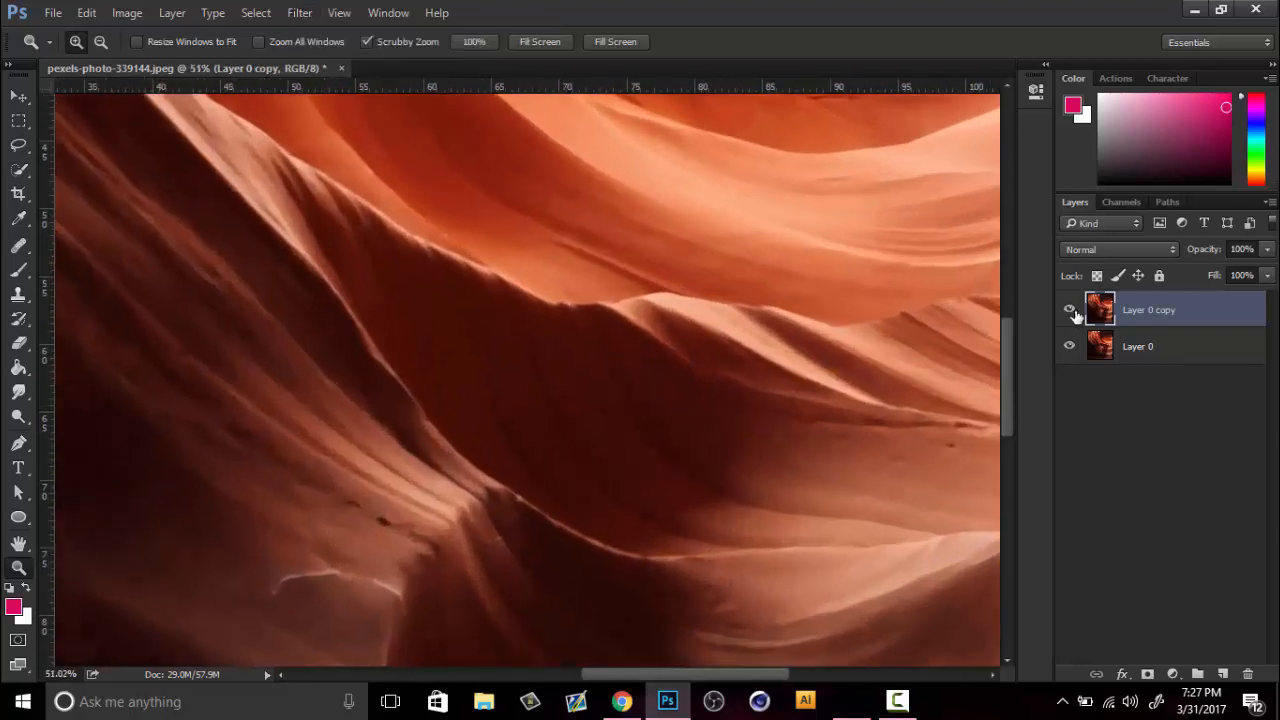
click(702, 318)
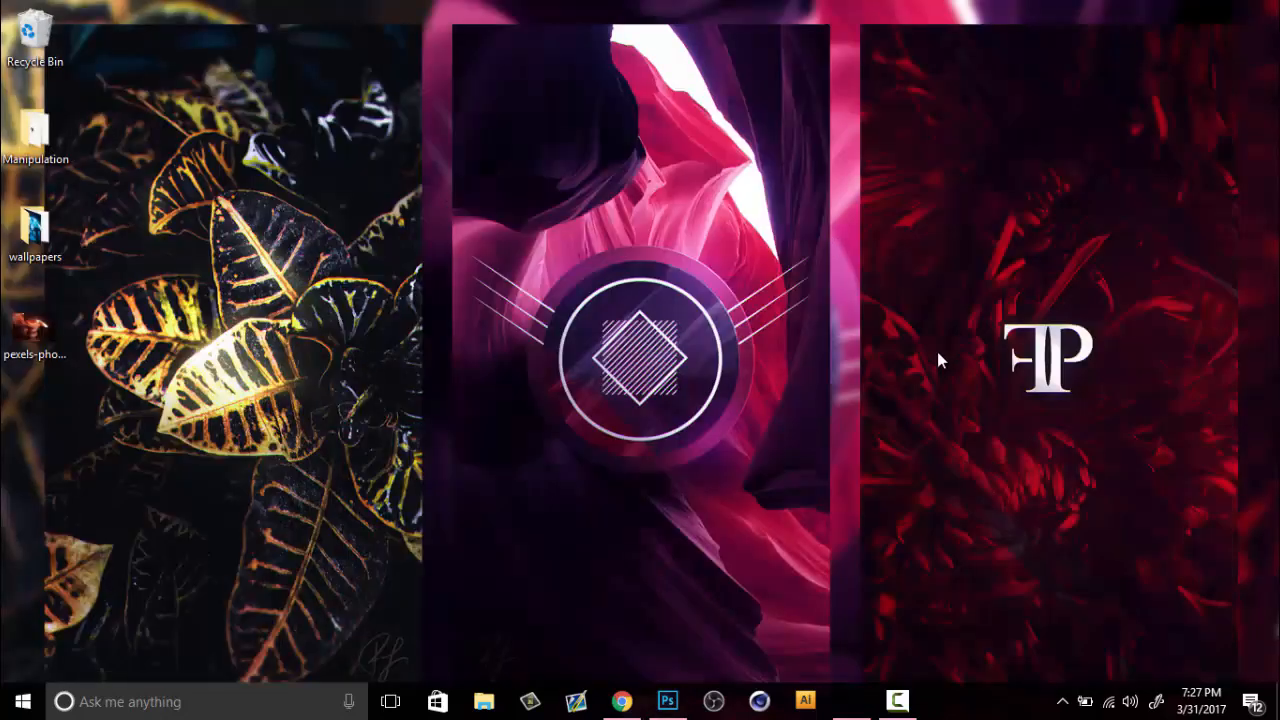
mouse_move(1011, 414)
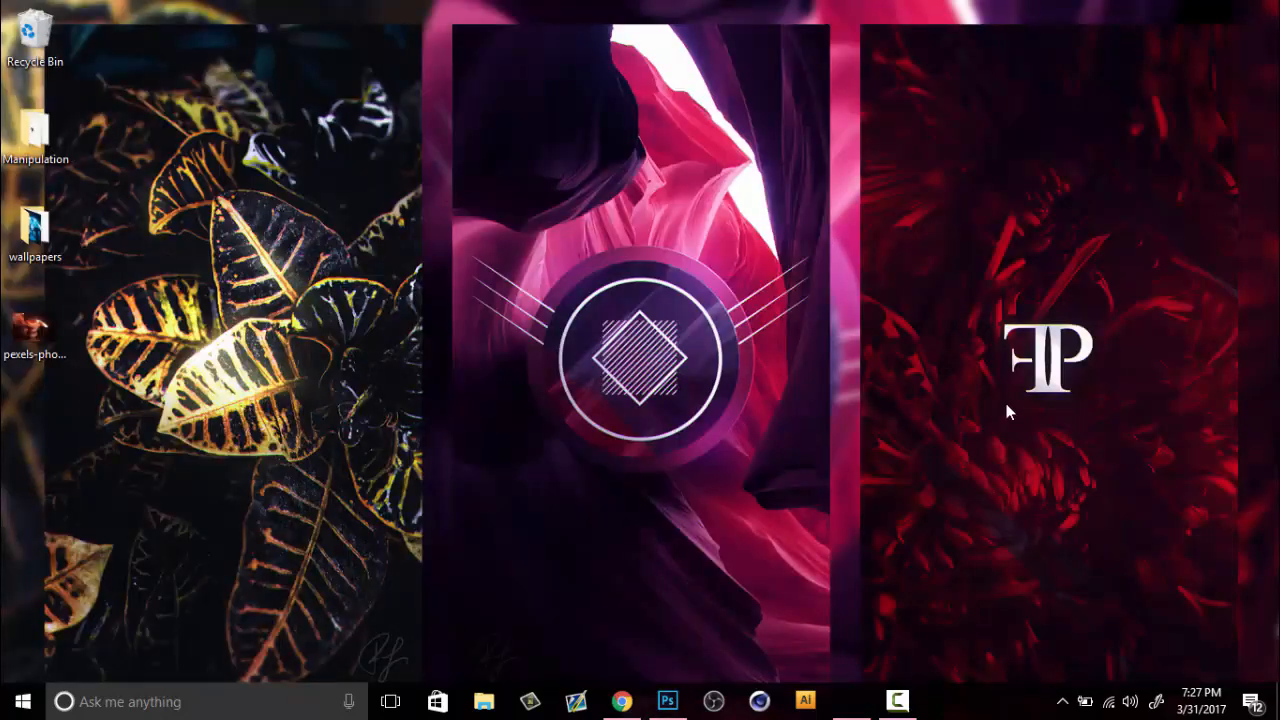